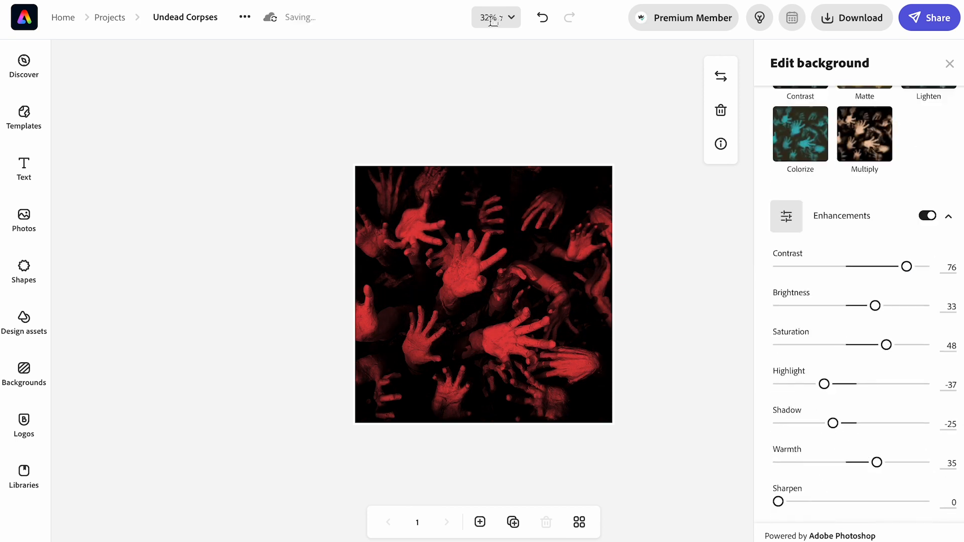
Step: Zoom to 50% and browse Adobe Stock photo results for 'zombie head'
click(509, 17)
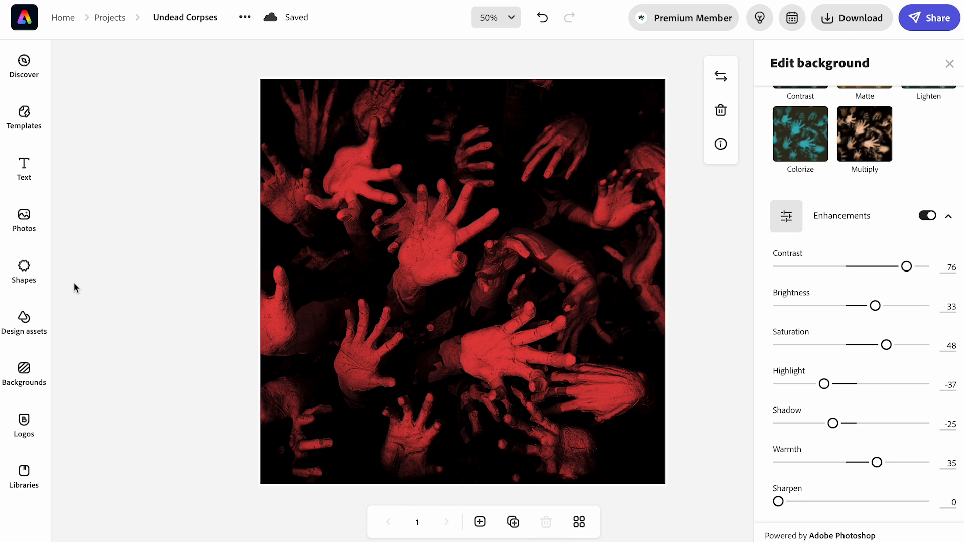
click(23, 220)
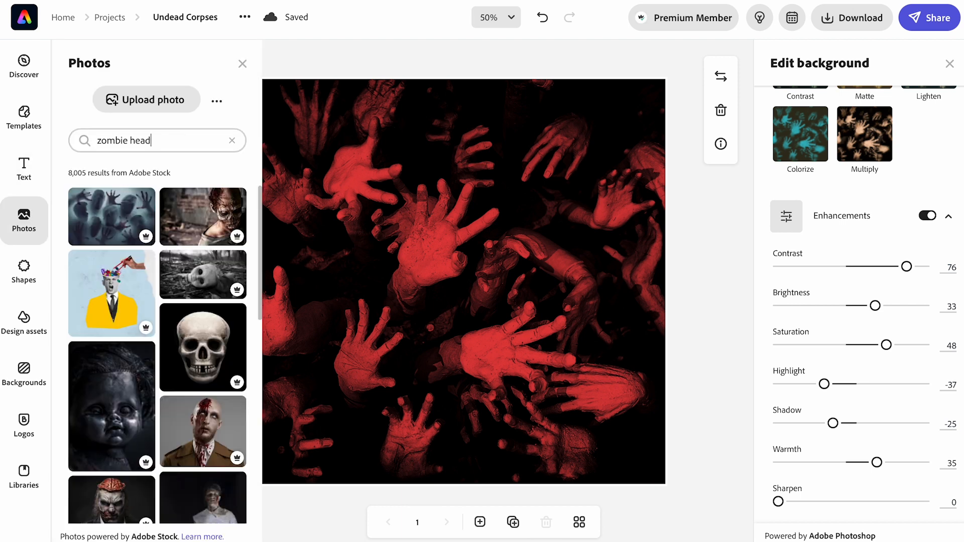
scroll(down, 3)
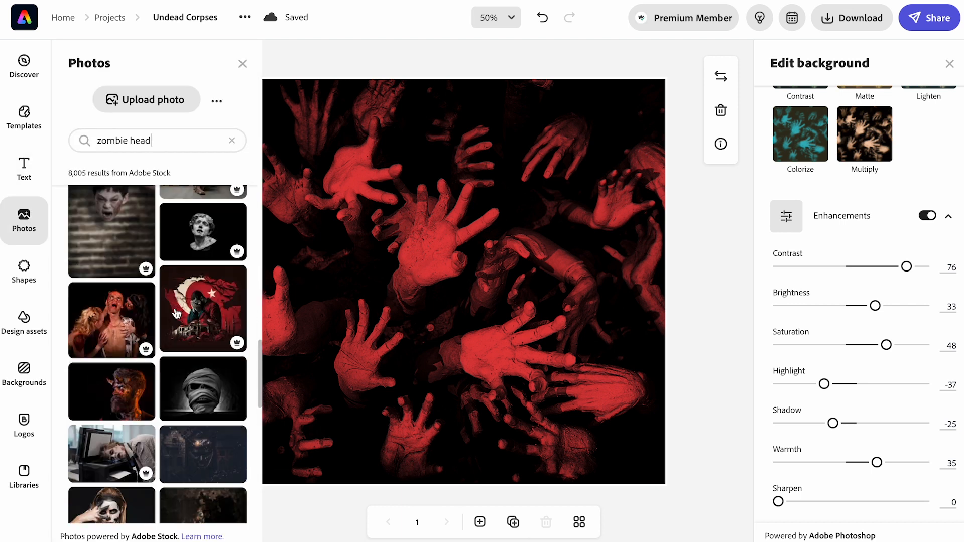
scroll(down, 3)
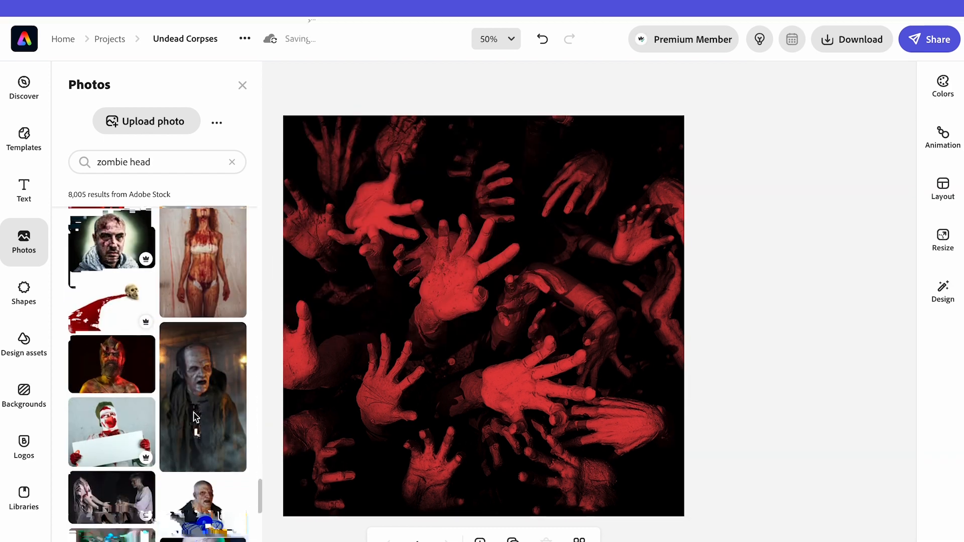
scroll(down, 3)
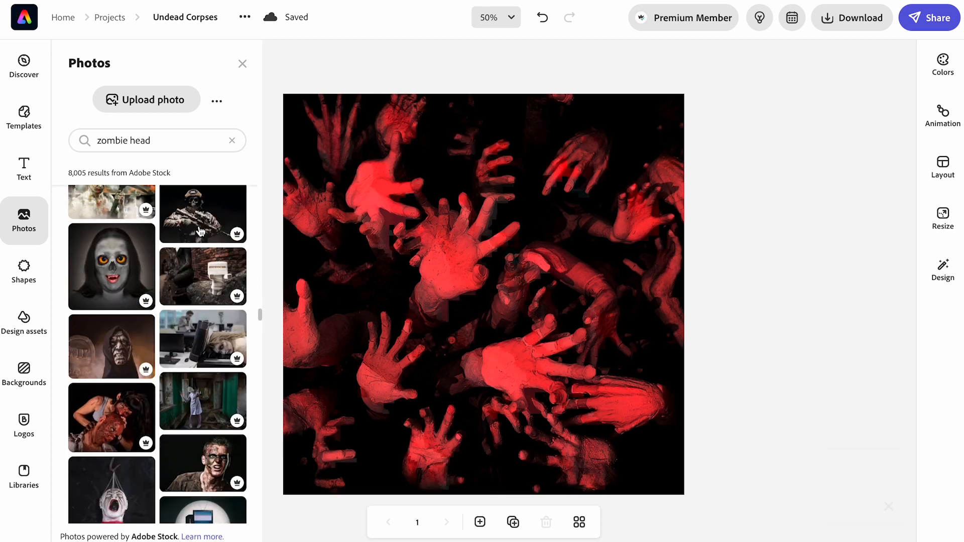
Step: Add the skull soldier photo, set its blend mode to Multiply and add it to the background
click(202, 213)
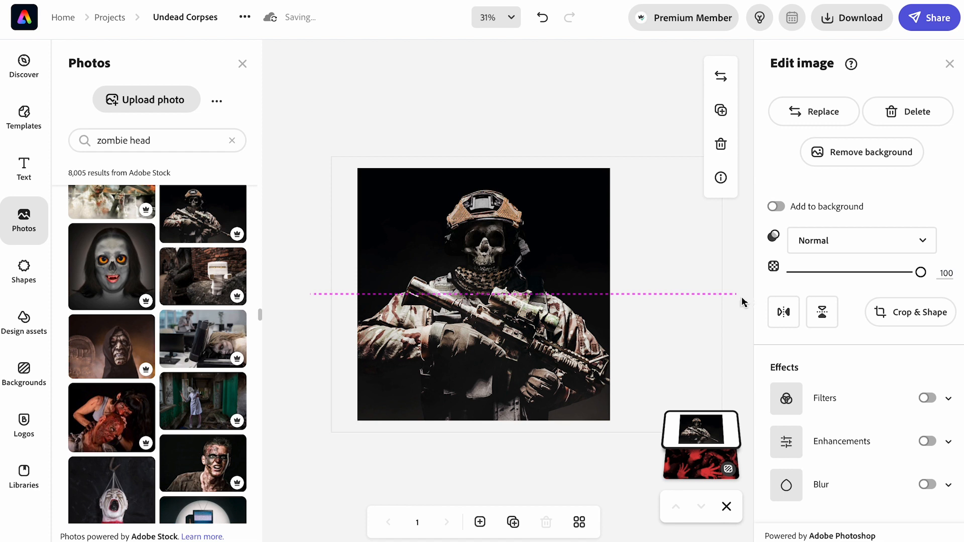
click(484, 295)
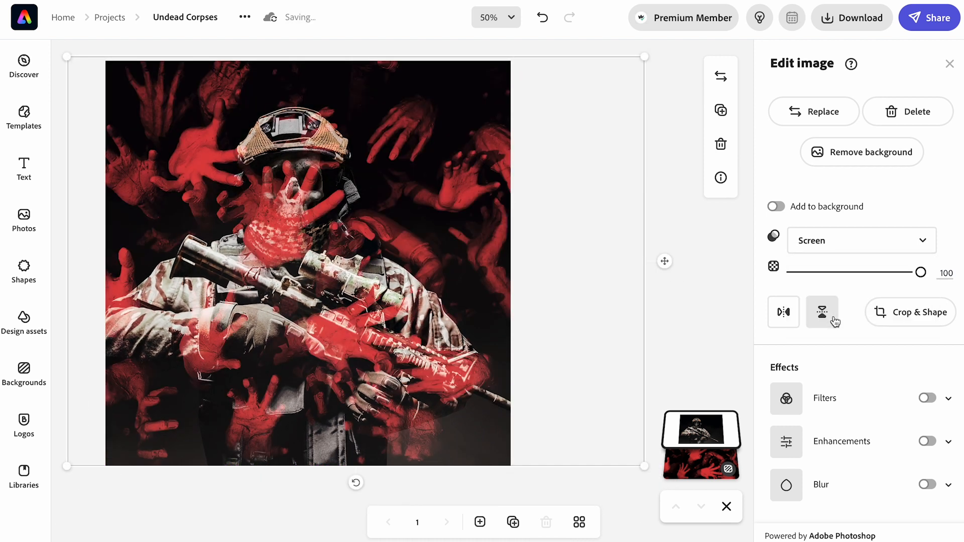
click(861, 240)
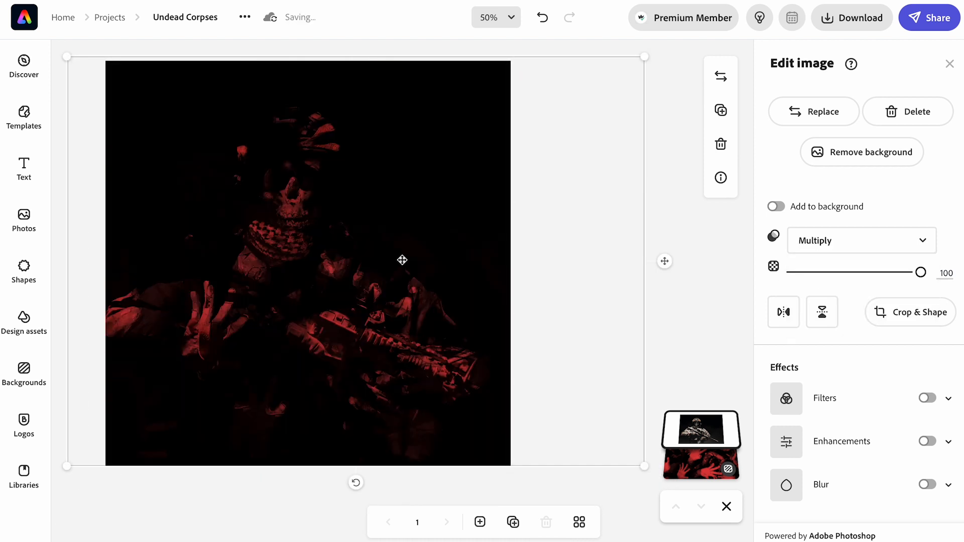
click(927, 441)
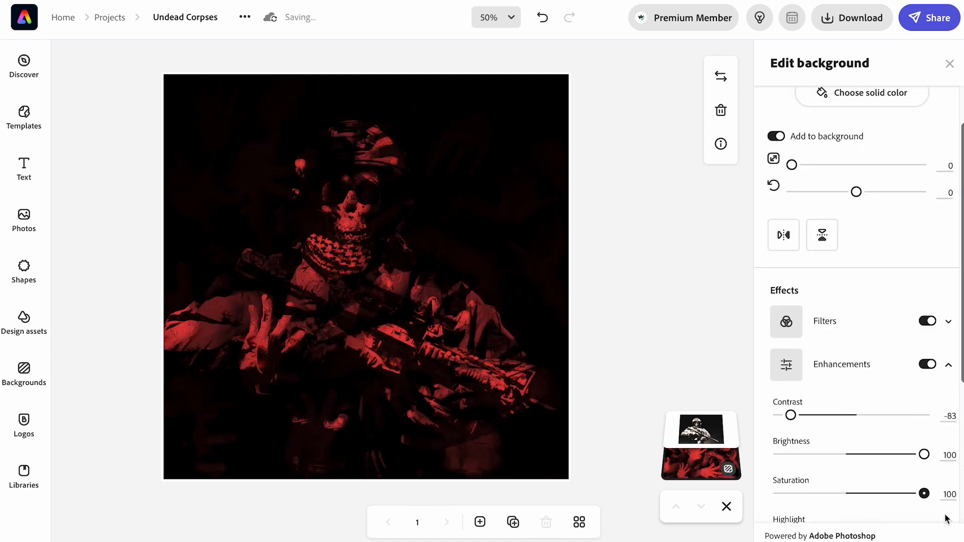
Step: Enable background filters and apply Duotone with a near-black Shadows colour
scroll(down, 3)
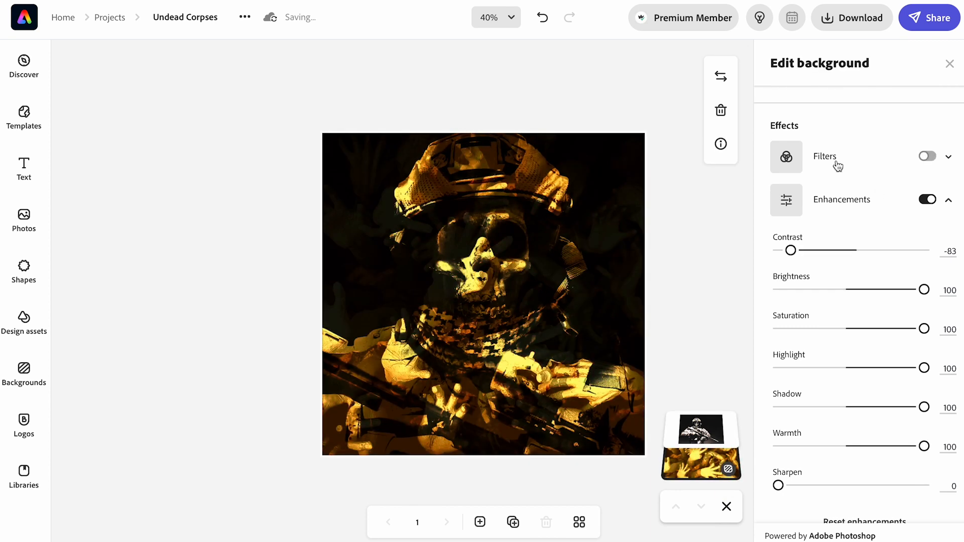
click(927, 156)
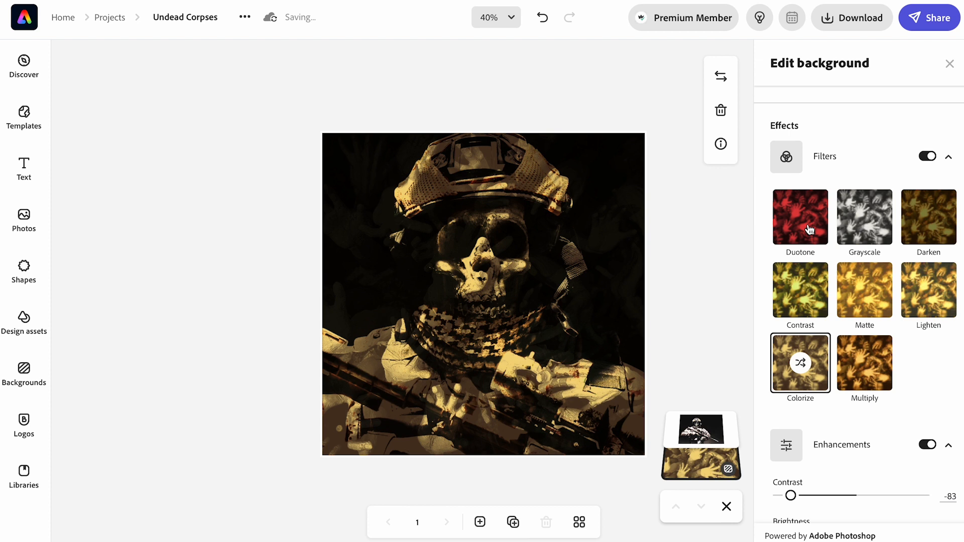
click(801, 217)
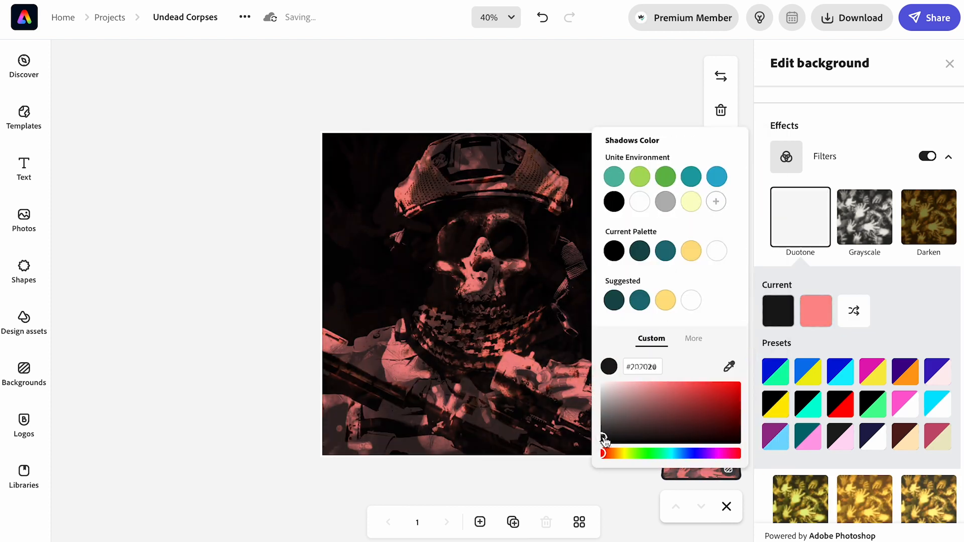
click(854, 310)
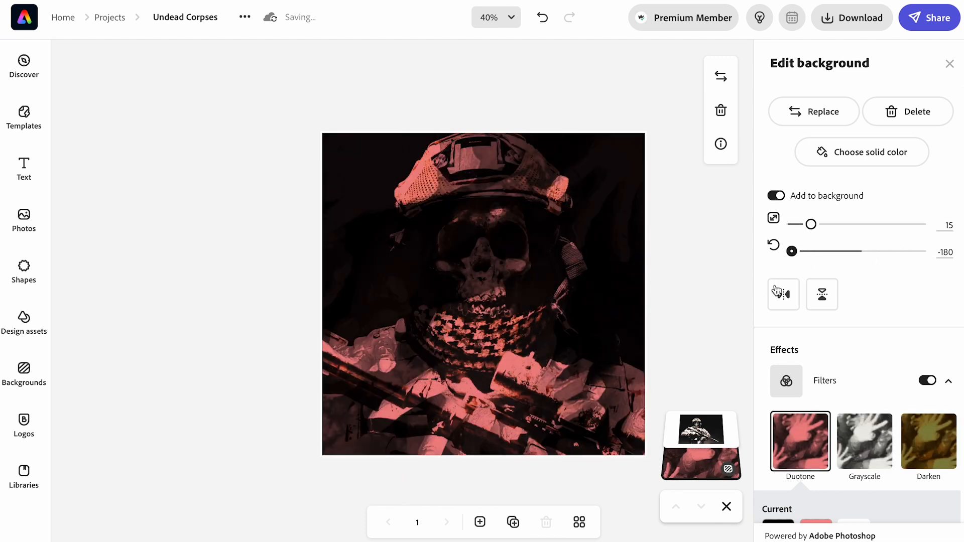
Step: Reduce the background's scale and rotate it 180 degrees with the sliders
drag(812, 224, 798, 224)
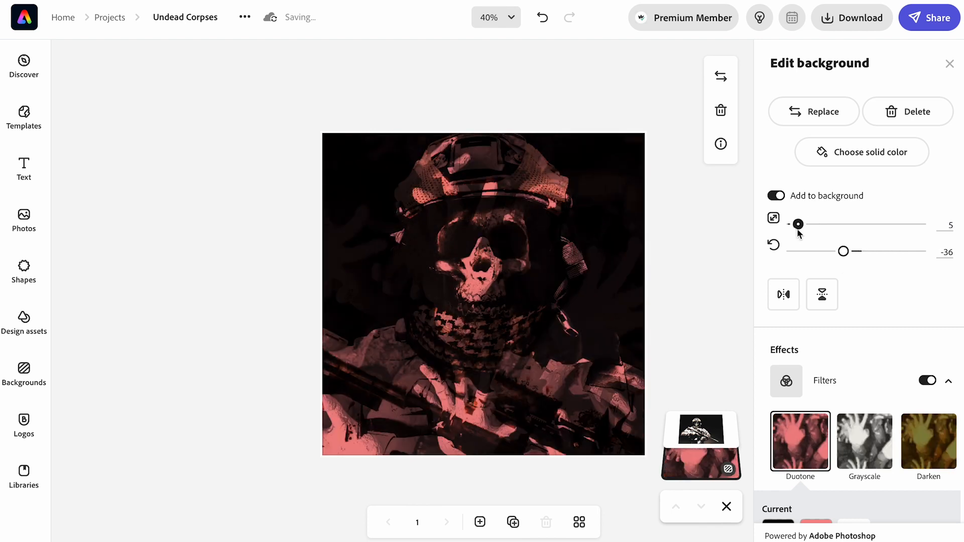
drag(844, 251, 921, 251)
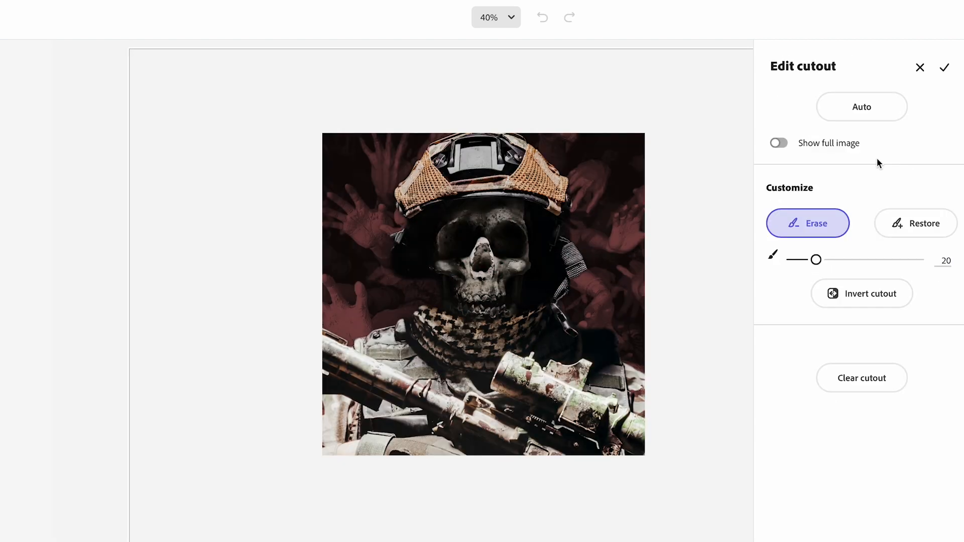
Step: Confirm the soldier cutout and apply a Duotone filter, choosing its Highlights colour
click(944, 68)
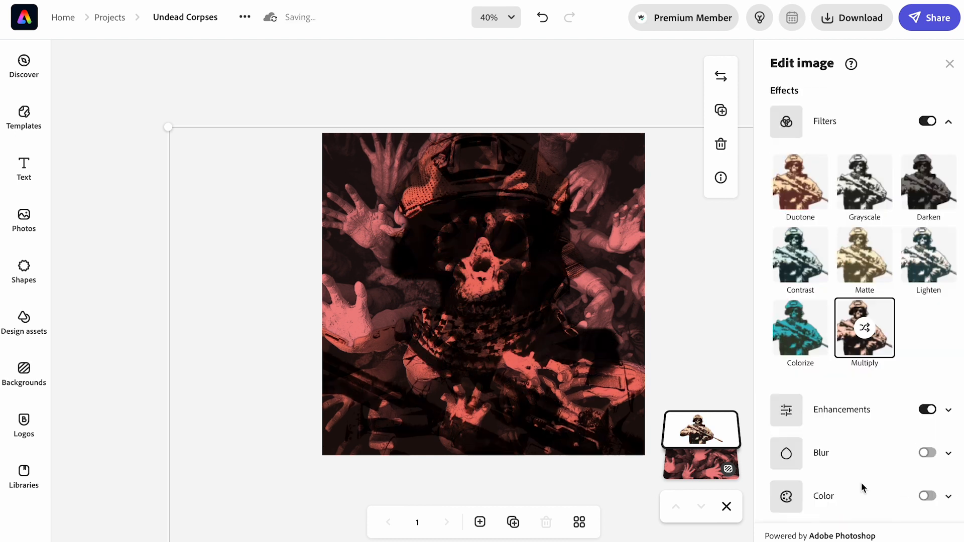
click(800, 182)
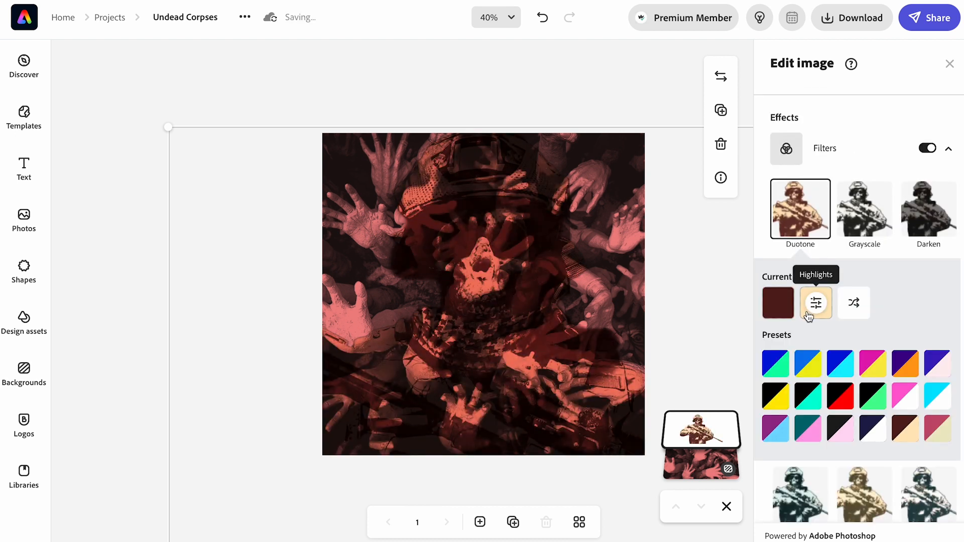
click(815, 302)
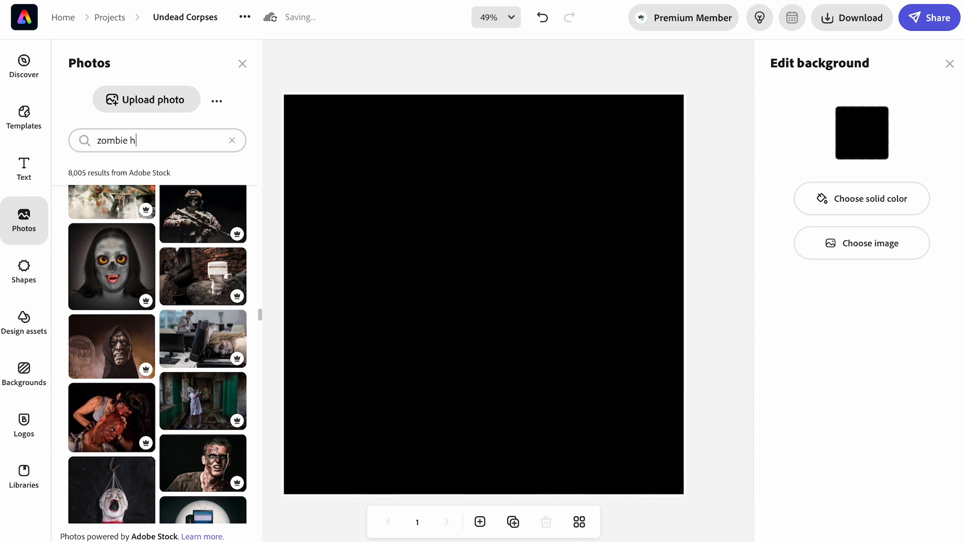
Step: Search the stock photos for 'zombies' and browse the results
text(zombies)
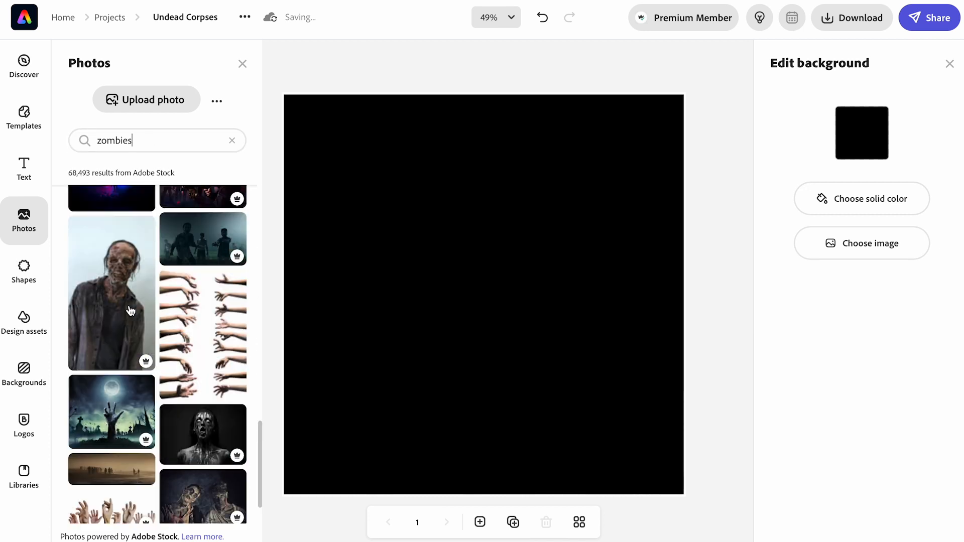
scroll(down, 3)
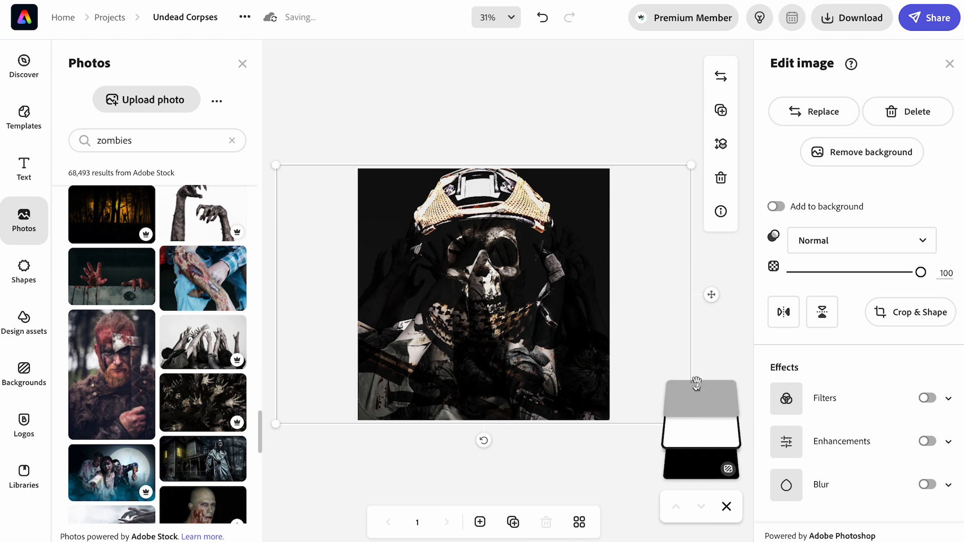
Step: Retry the soldier photo's blend modes, then undo back to the red-tinted multiply look
click(860, 240)
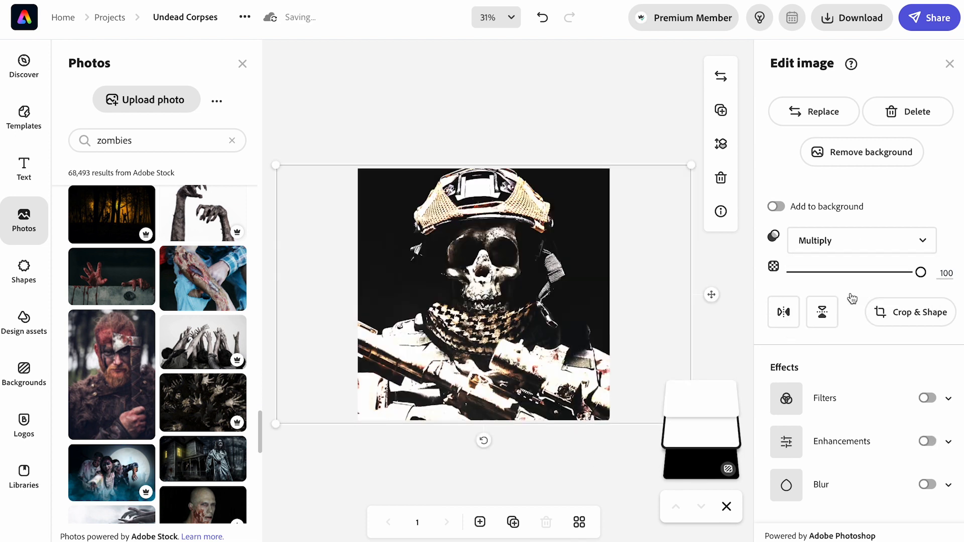
click(860, 240)
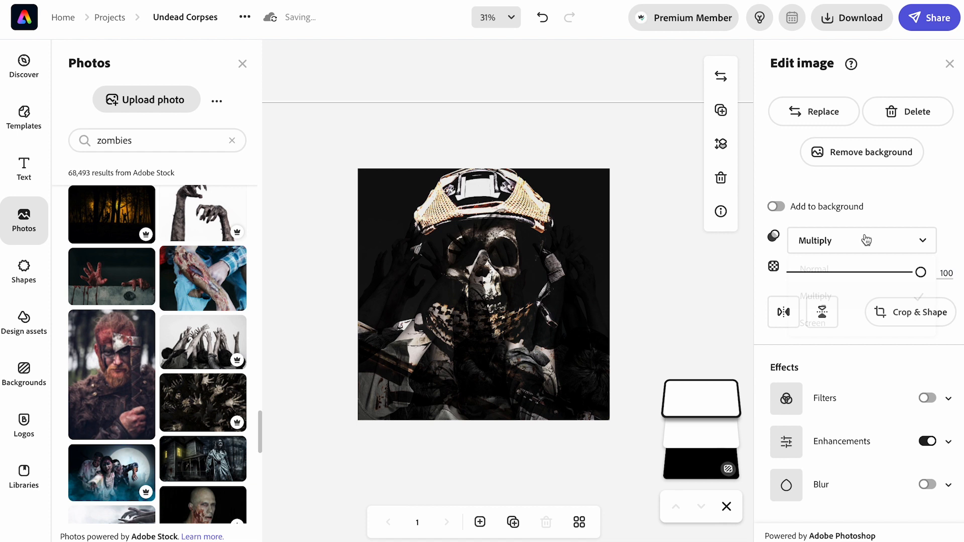
click(815, 269)
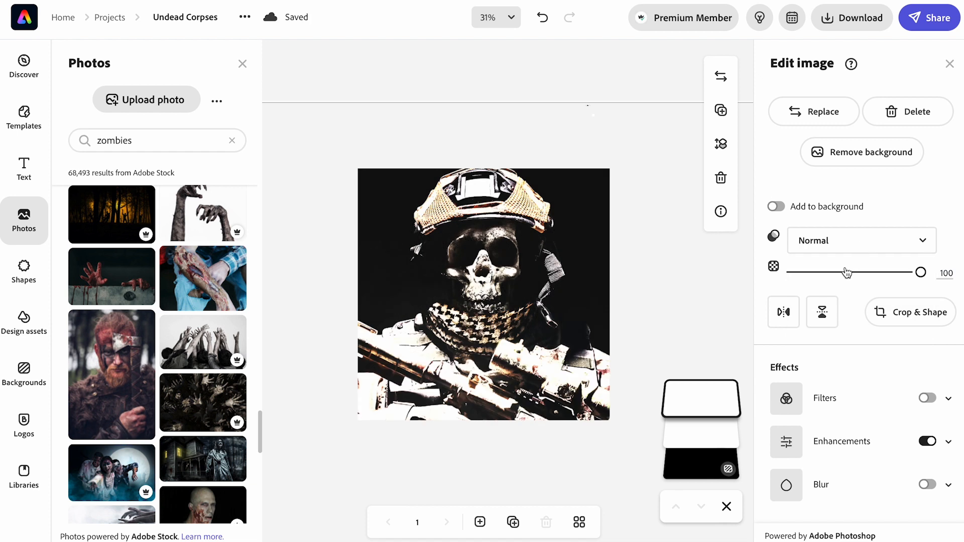
click(542, 17)
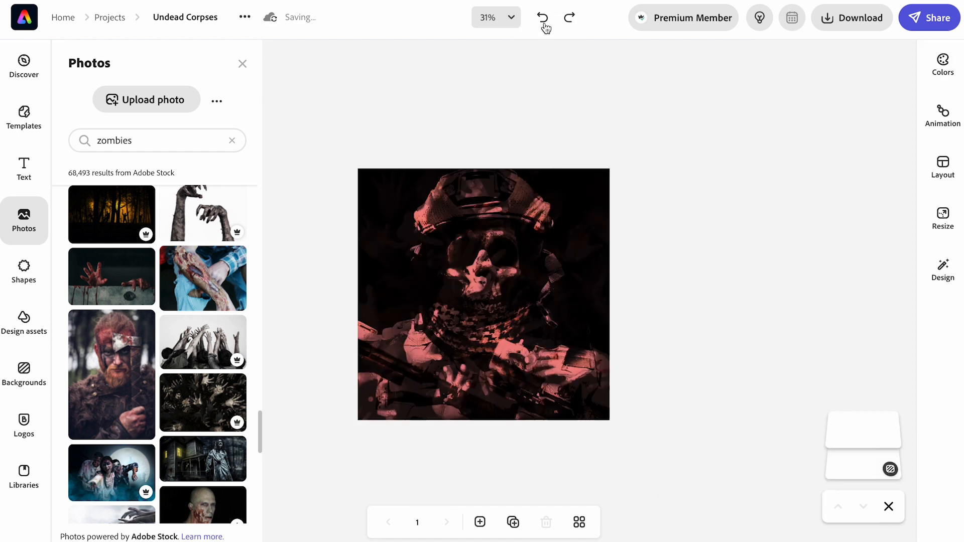
scroll(down, 3)
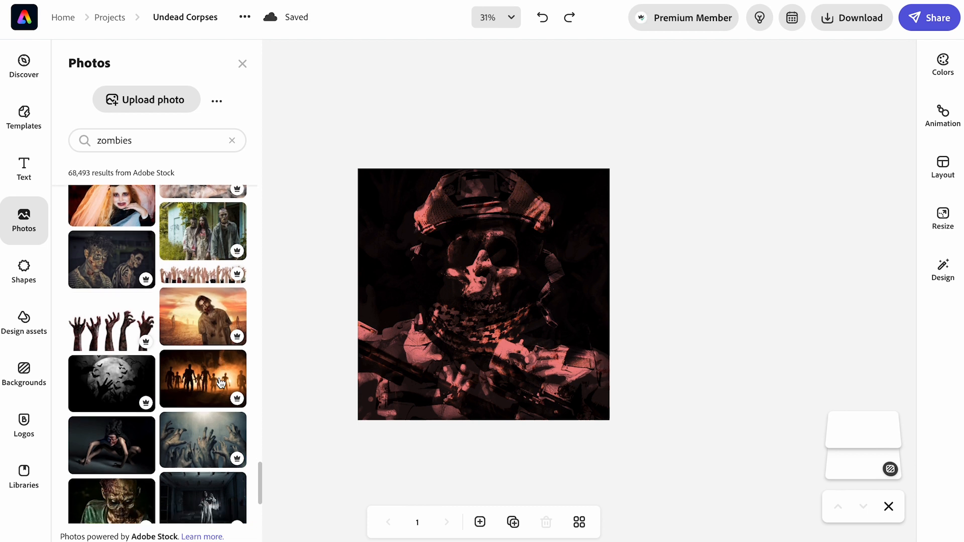
Step: Add the zombie silhouettes photo and remove its background, undoing a misstep
click(484, 294)
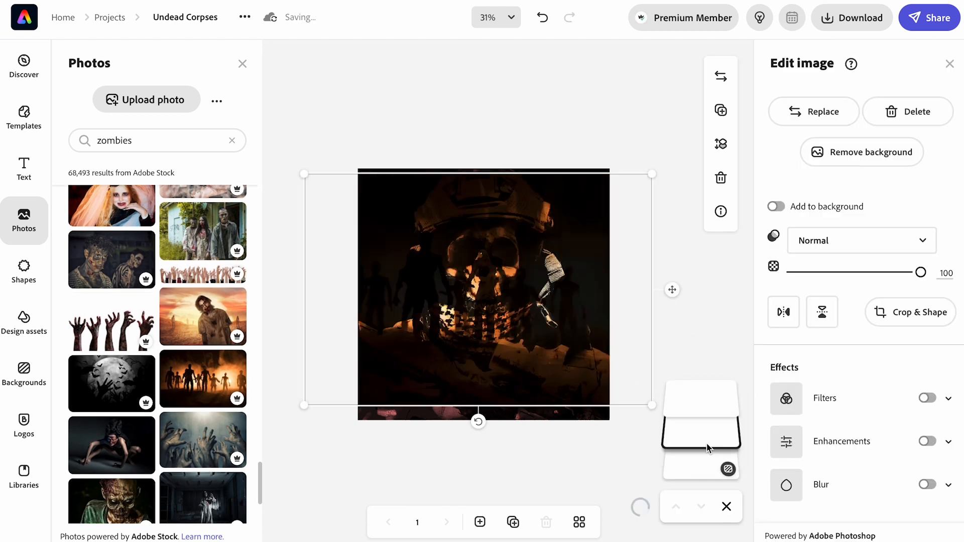
click(862, 152)
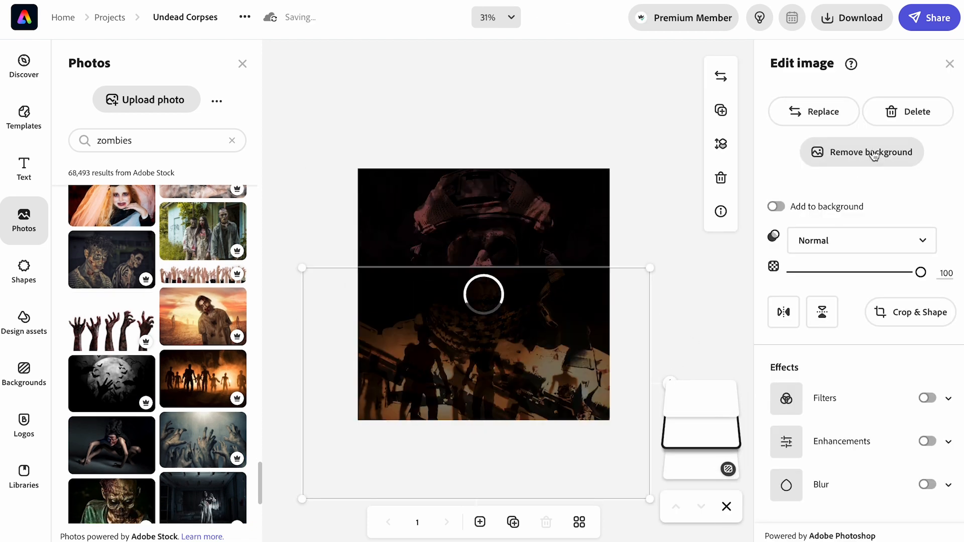
click(862, 152)
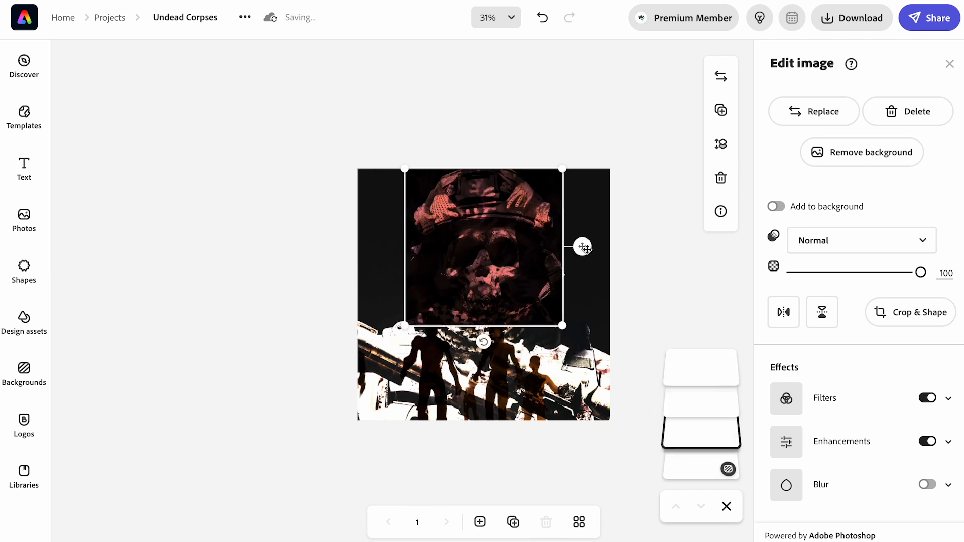
click(540, 17)
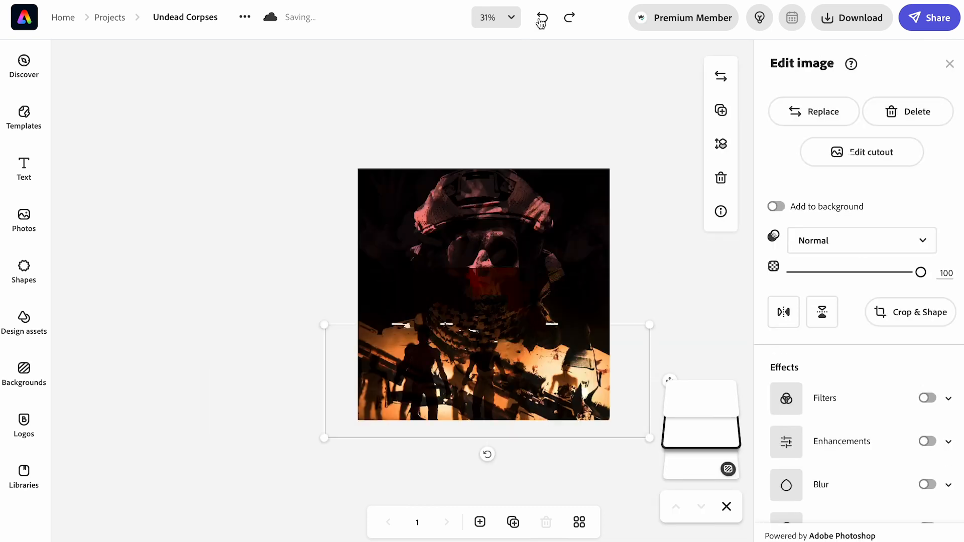
Step: Crop the silhouettes photo to sit across the bottom of the cover
click(910, 312)
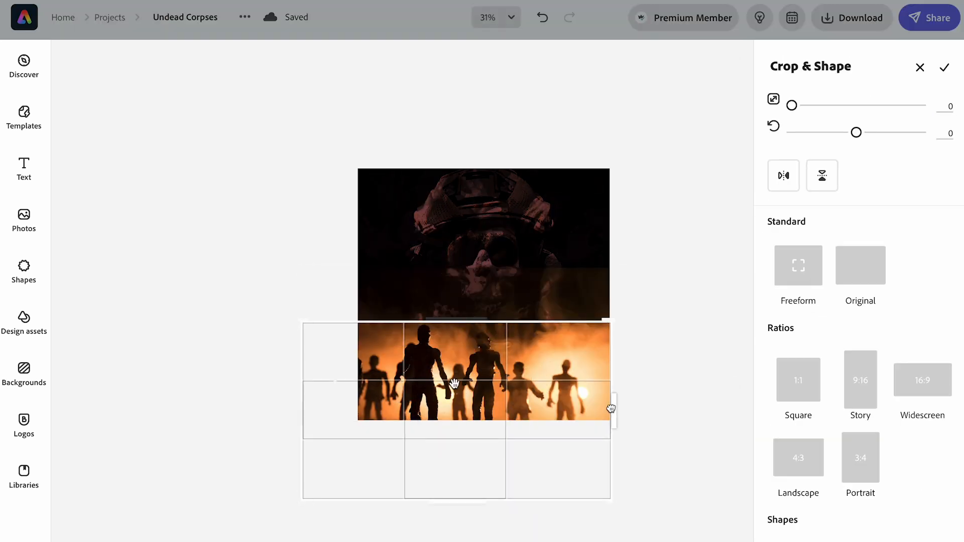
click(945, 67)
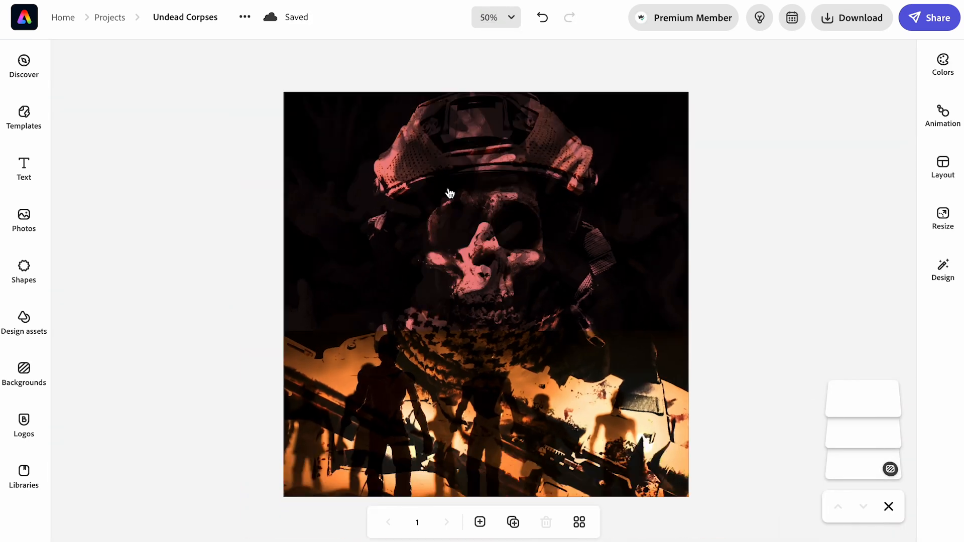
Step: Add white UNDEAD CORPSE title text near the bottom with a red outline, then insert logos from Libraries
click(23, 168)
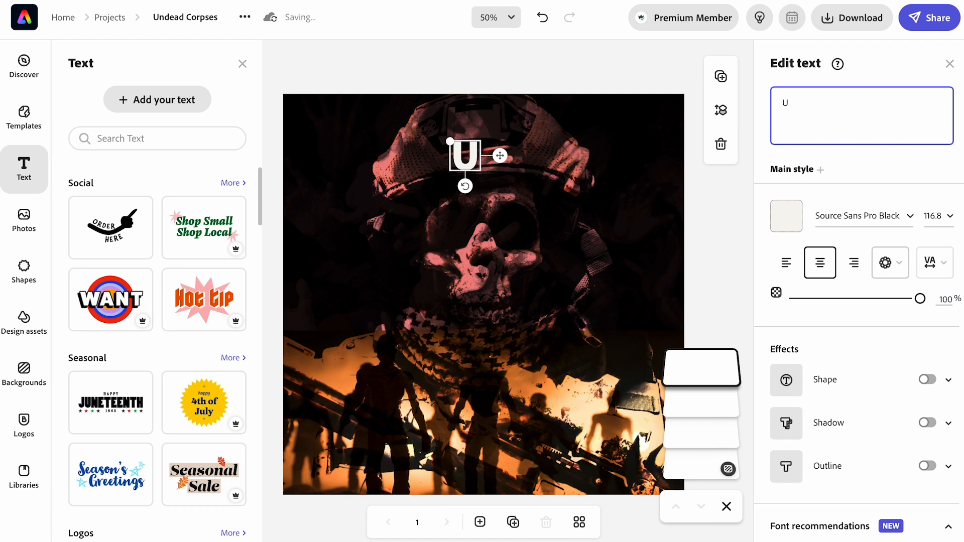
text(NDEAD)
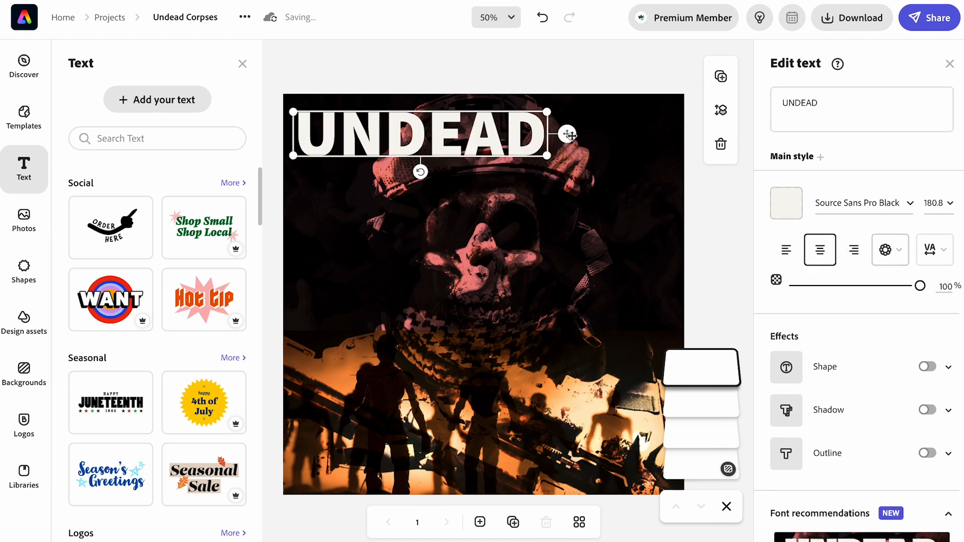
text(CORPESE)
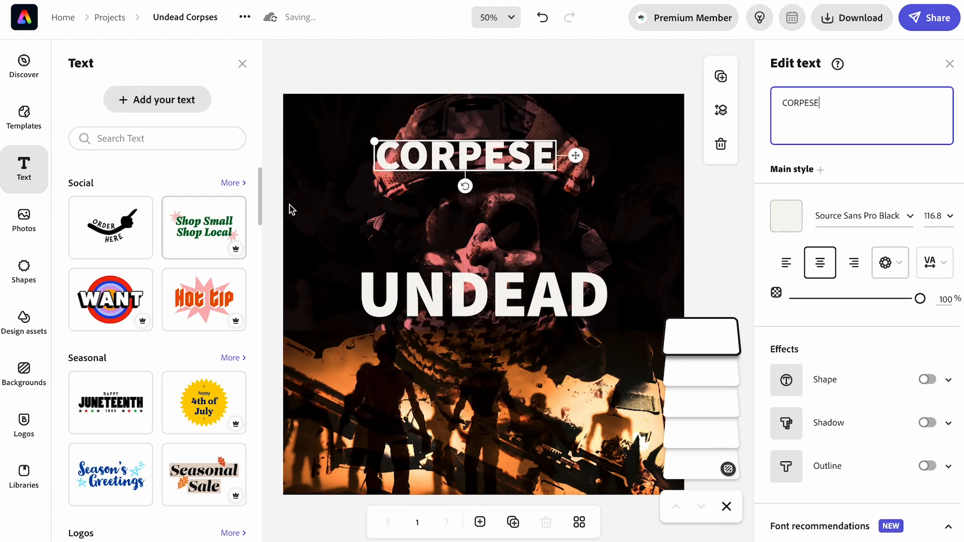
drag(465, 155, 483, 337)
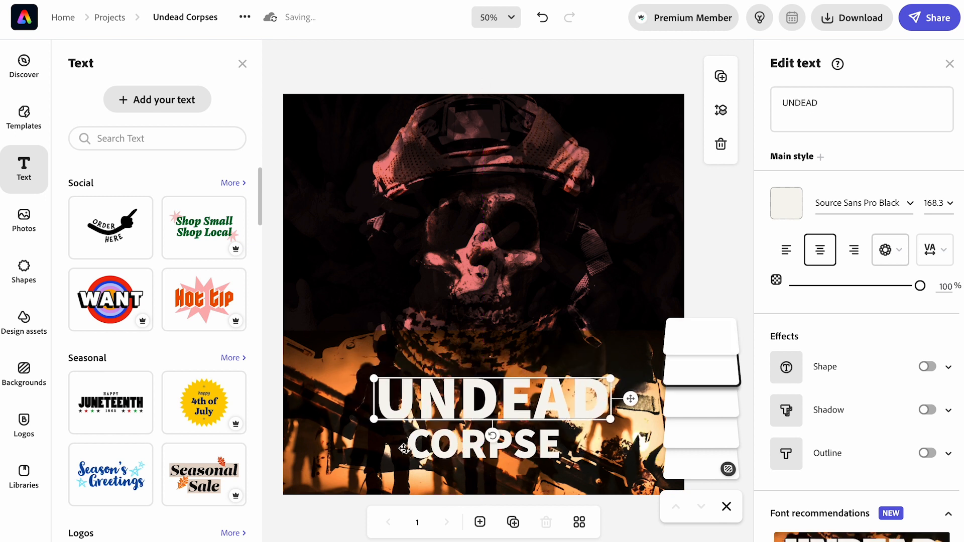
click(492, 17)
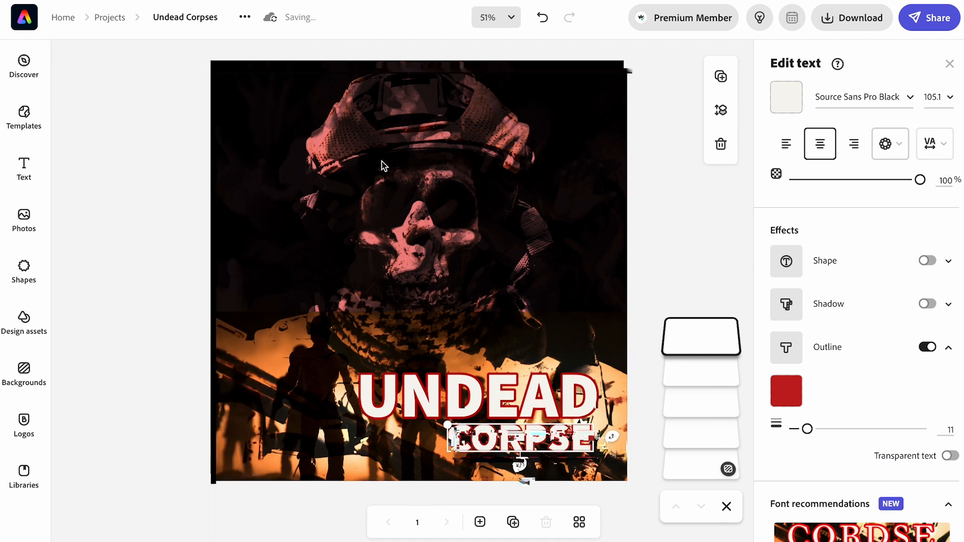
click(23, 476)
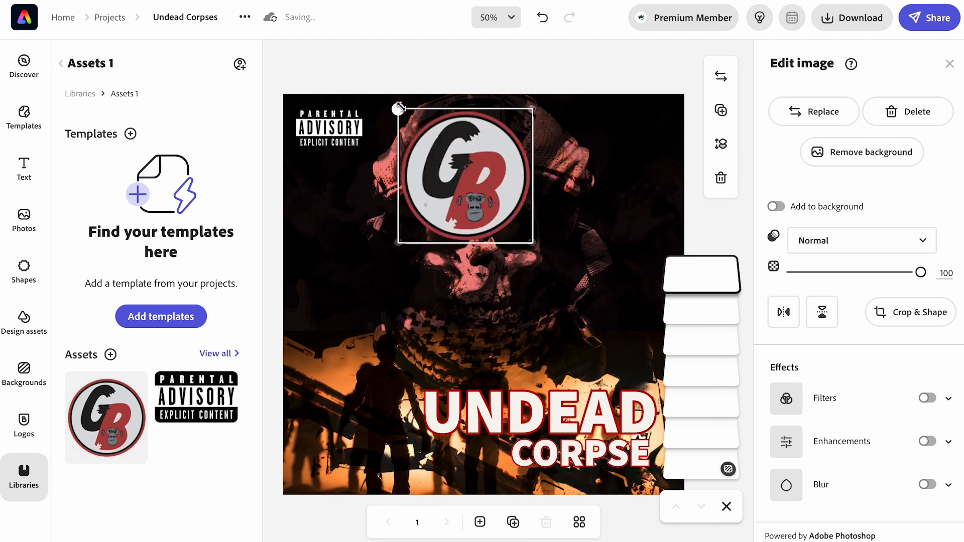
Step: Shrink the GB logo into the top-right corner and pick a Stippled texture for the title
drag(465, 174, 649, 127)
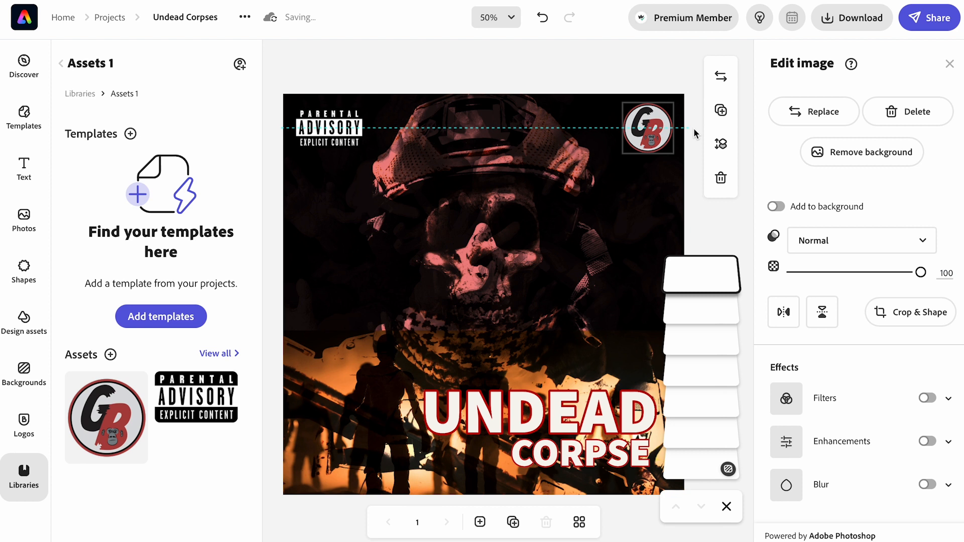
click(536, 415)
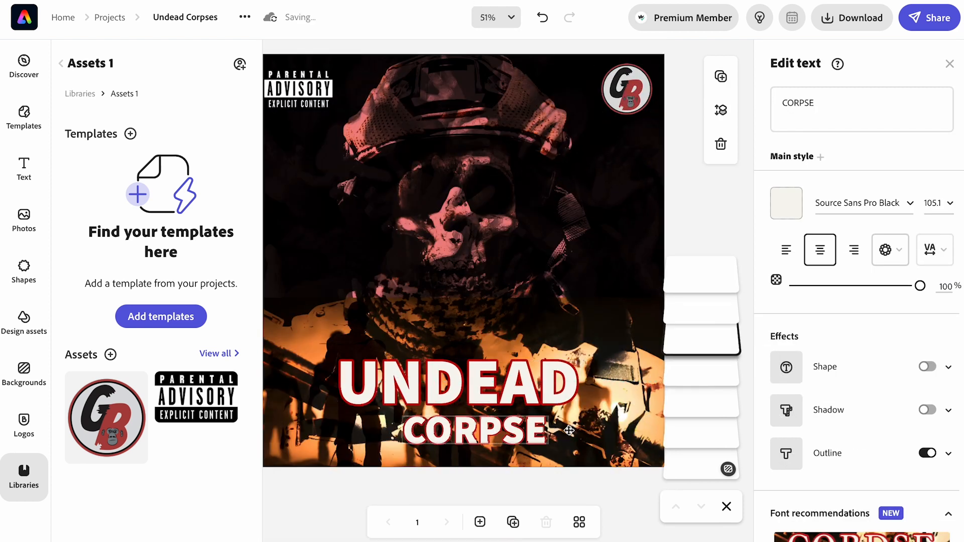
click(24, 323)
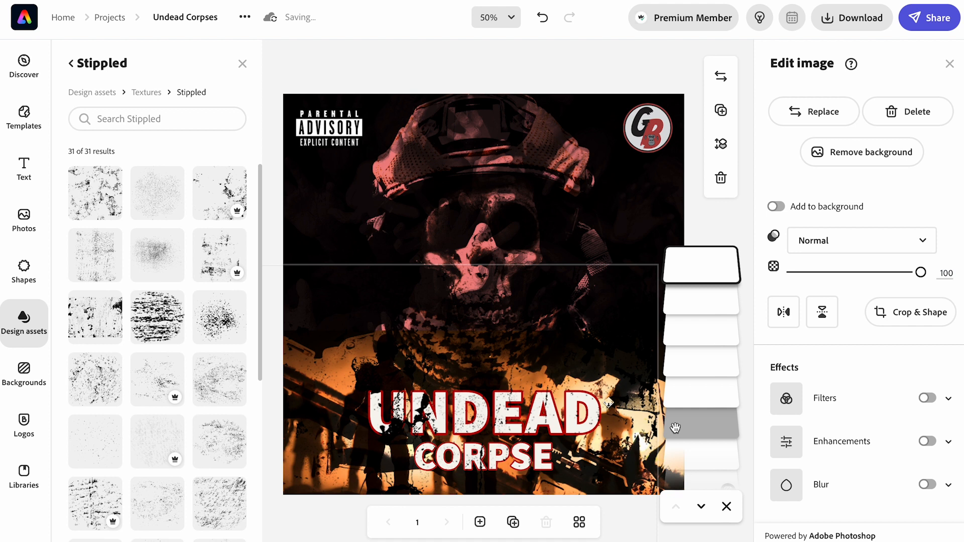
Step: Resize and blend the stippled texture layer over the title so the lettering looks distressed
click(492, 17)
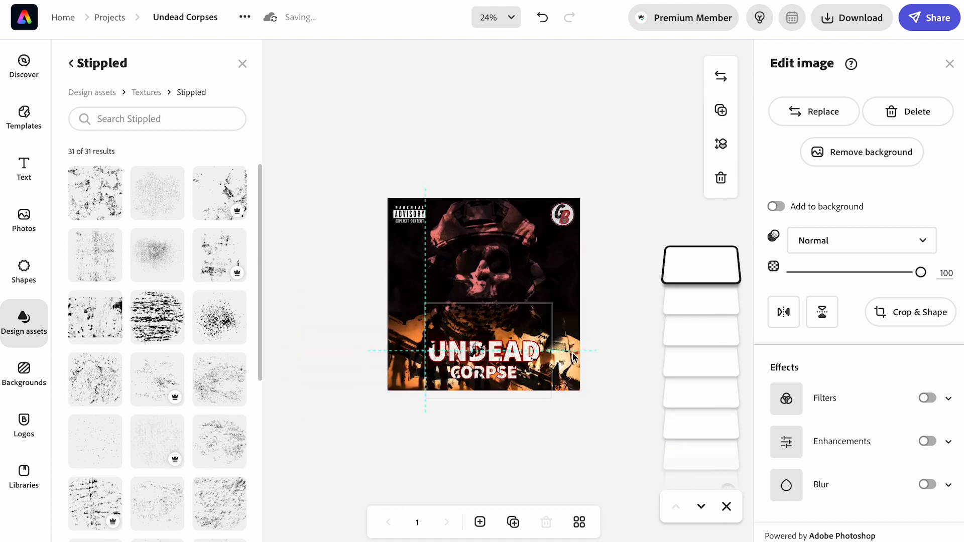
click(917, 313)
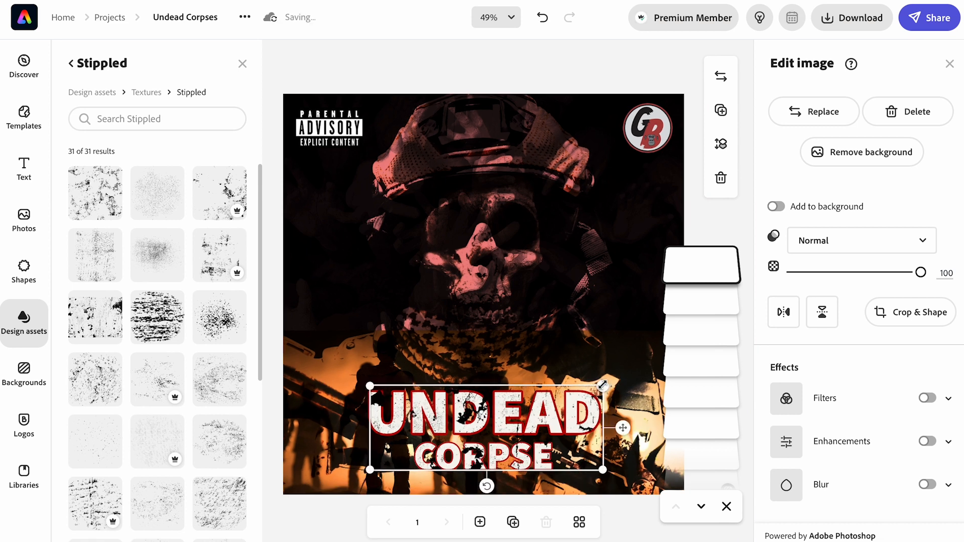
scroll(down, 3)
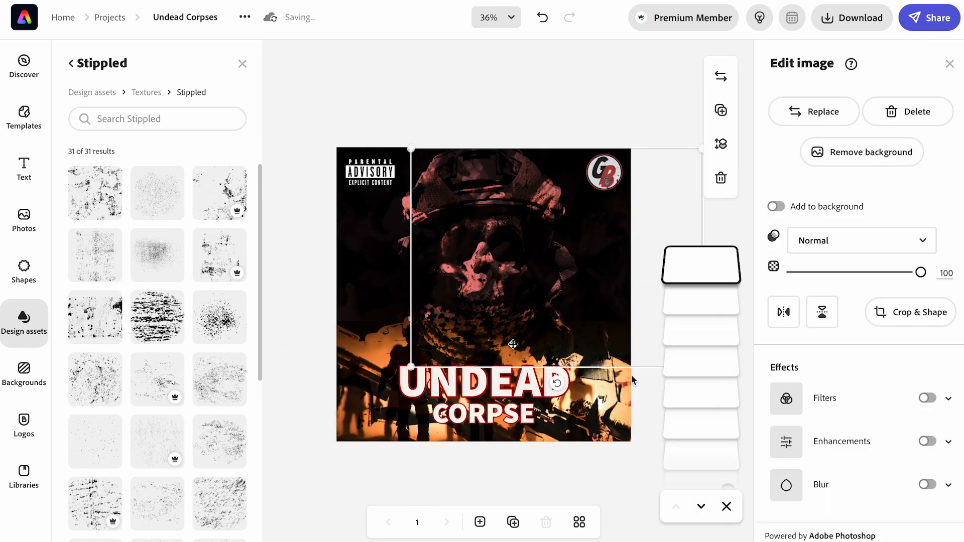
click(861, 240)
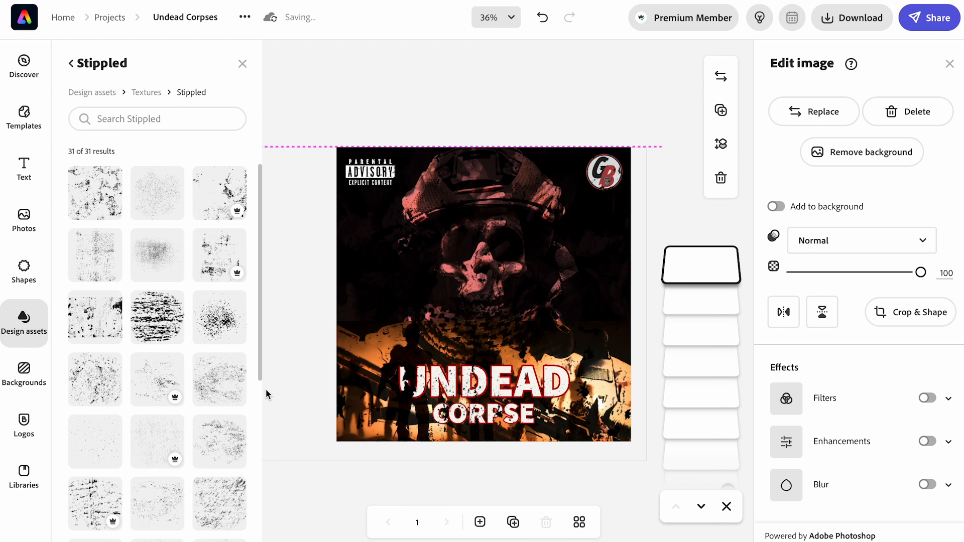
click(495, 17)
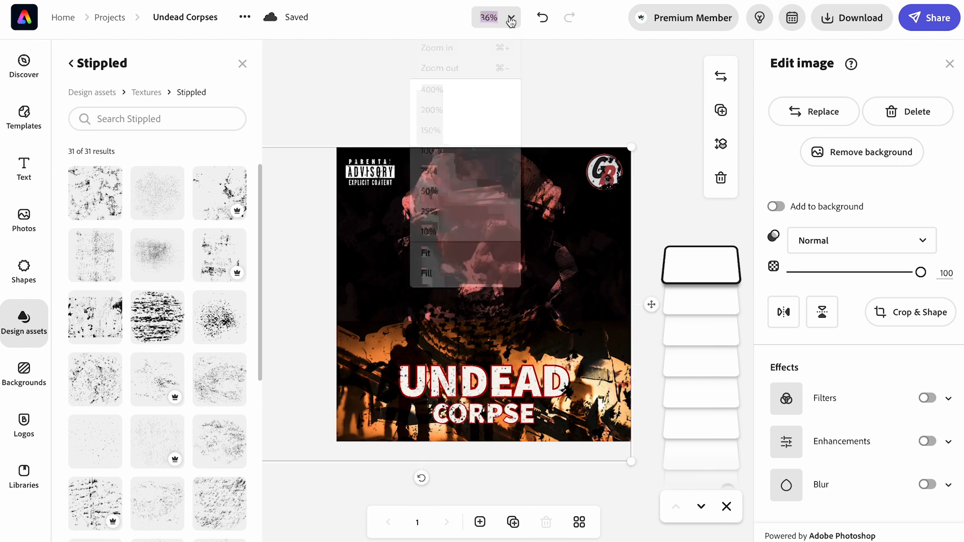